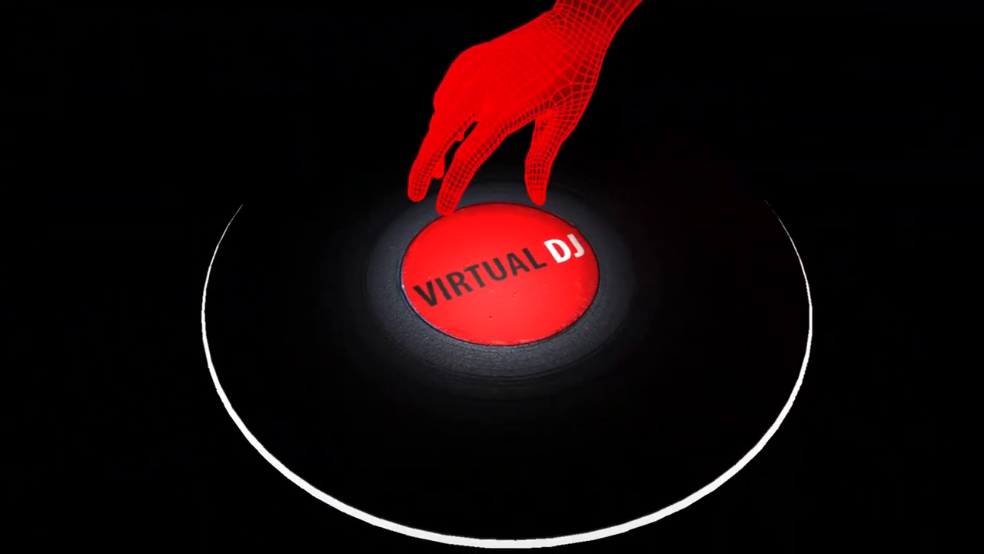
Step: Dismiss the intro to show the main deck view with 'If Practice Makes Perfect' loaded at 92.66 BPM
left_click(500, 284)
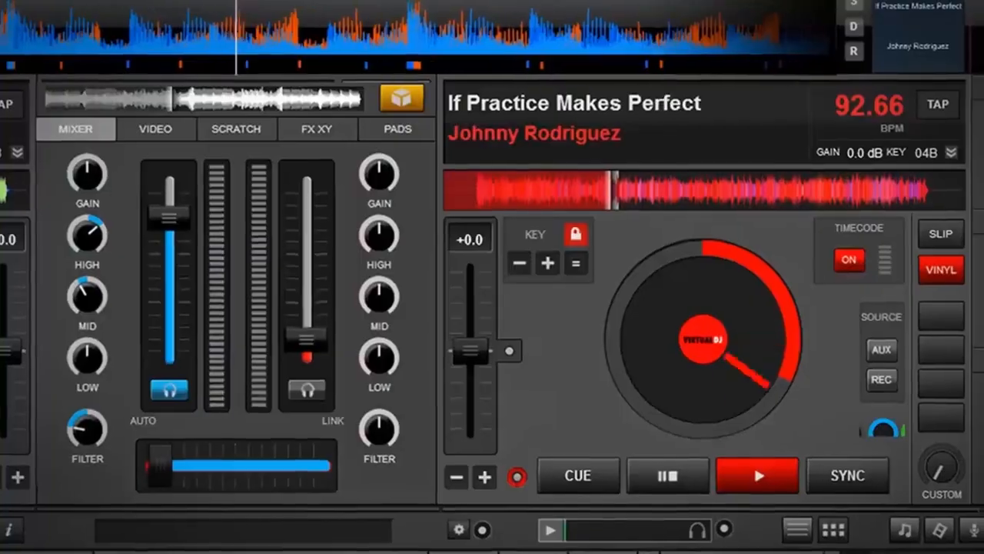